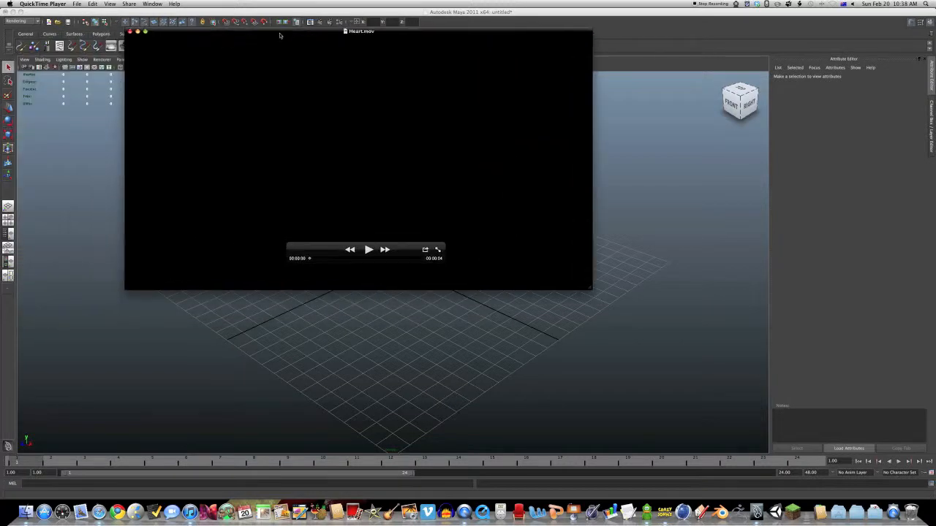
Reposition and play the glowing heart preview Heart.mov in QuickTime, then close it
left_click_drag(360, 31, 505, 128)
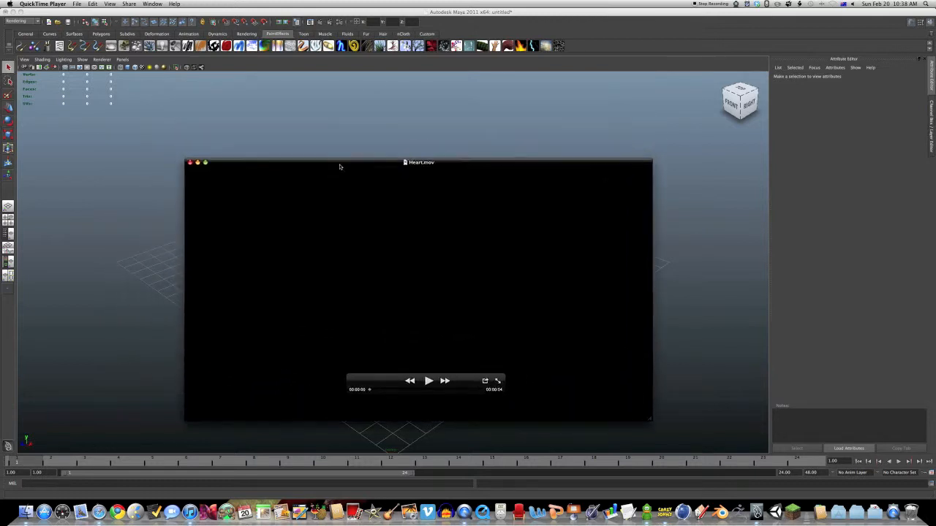
left_click_drag(421, 163, 384, 92)
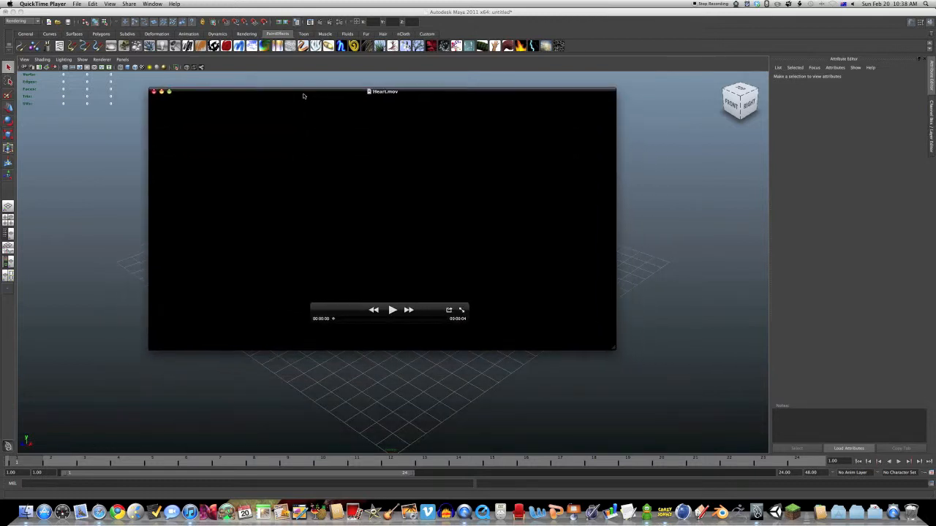
mouse_move(346, 294)
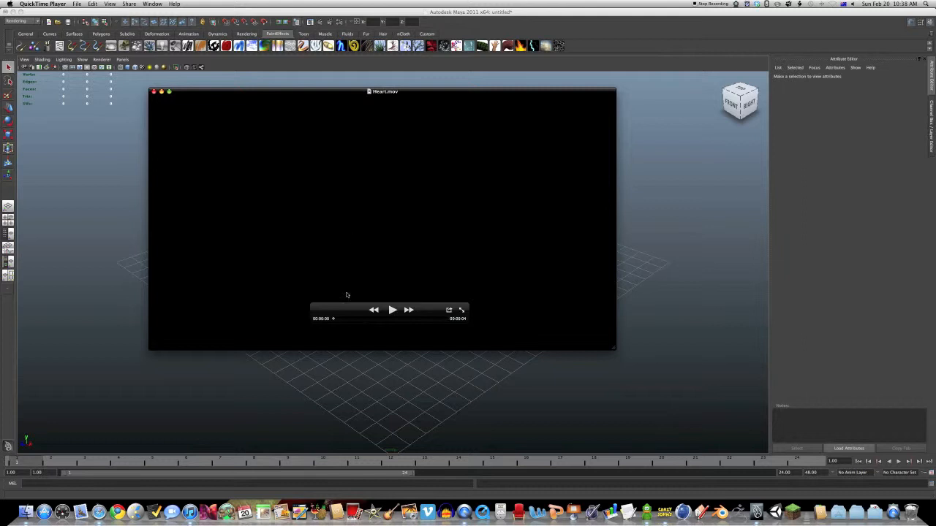
left_click(392, 310)
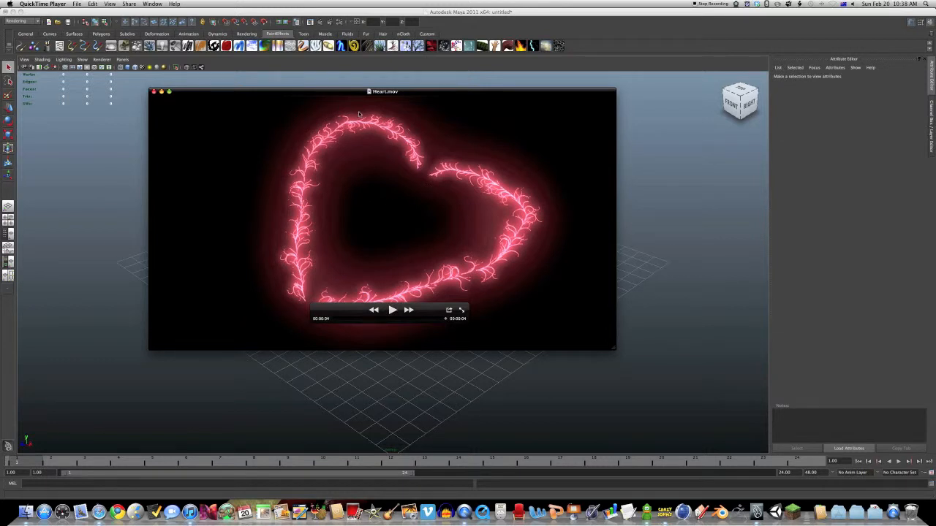
mouse_move(368, 302)
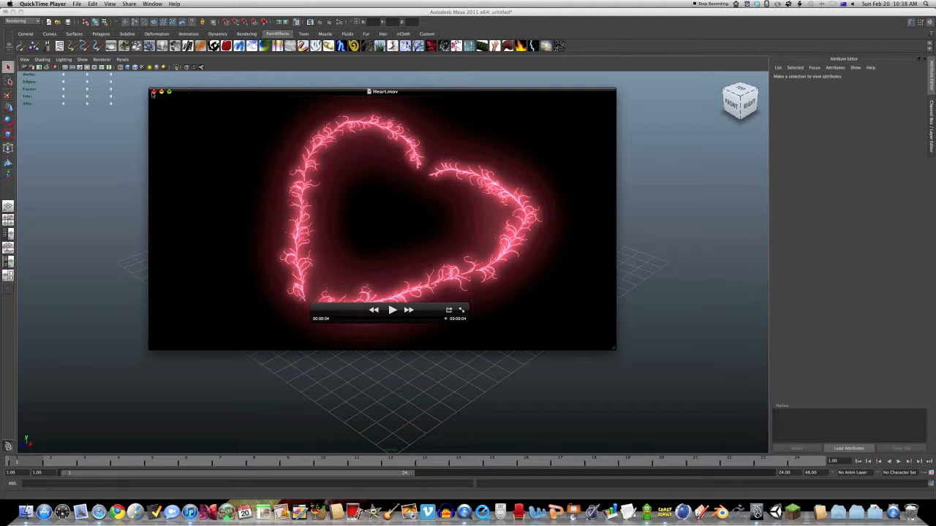
left_click(154, 91)
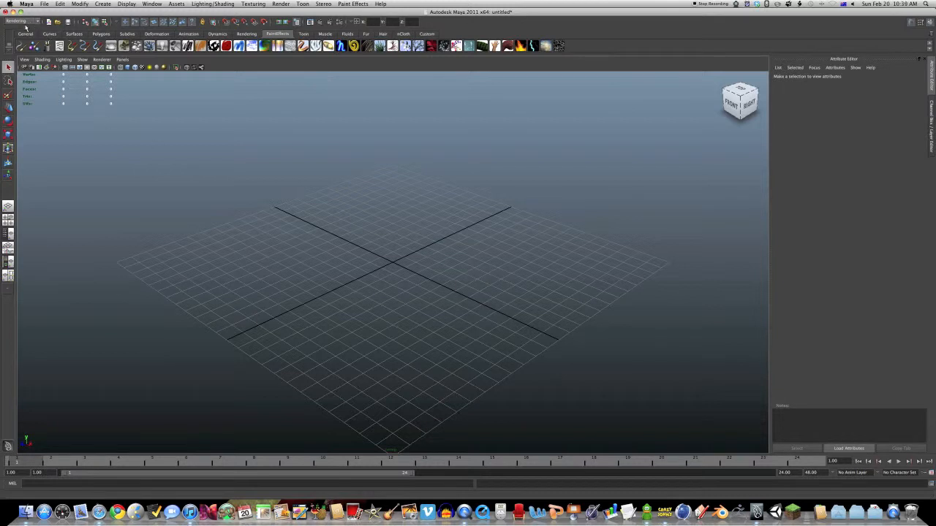
Toggle between the General and PaintEffects shelves, then open the Visor via Window > General Editors
left_click(26, 34)
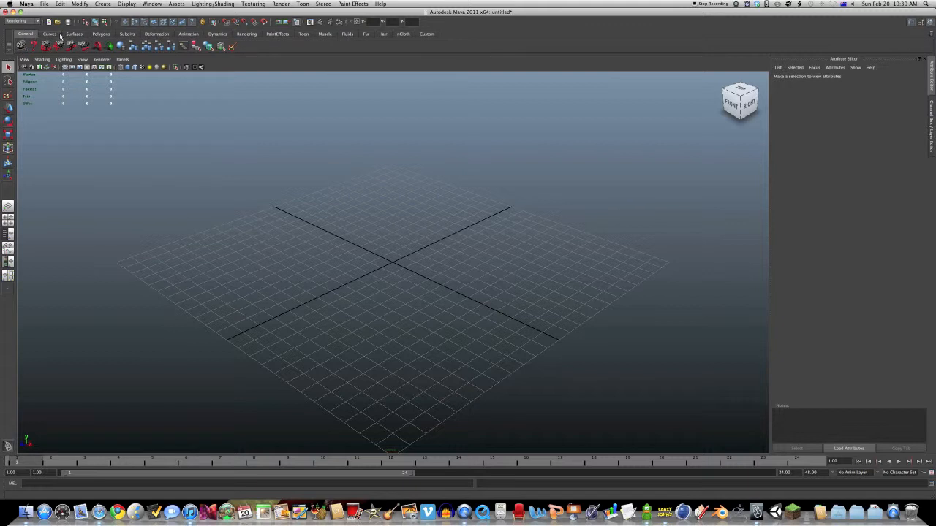
left_click(277, 33)
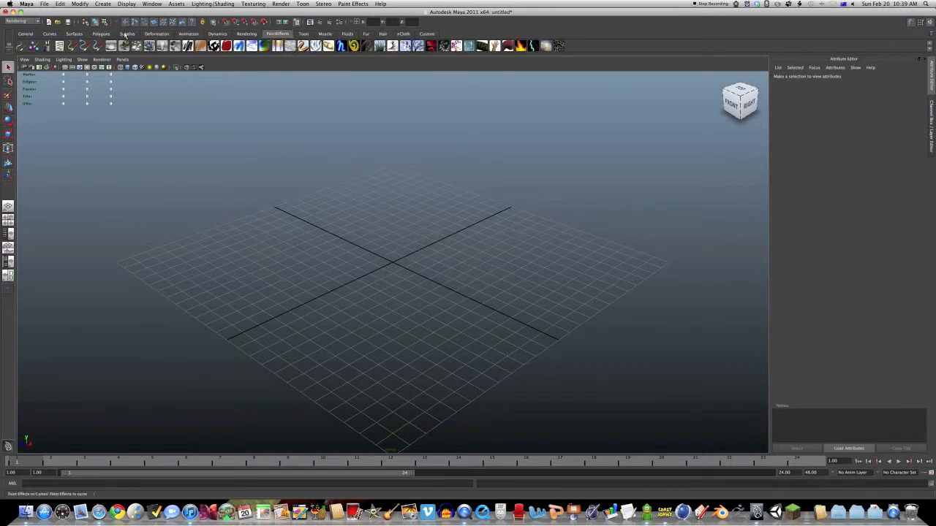
left_click(151, 4)
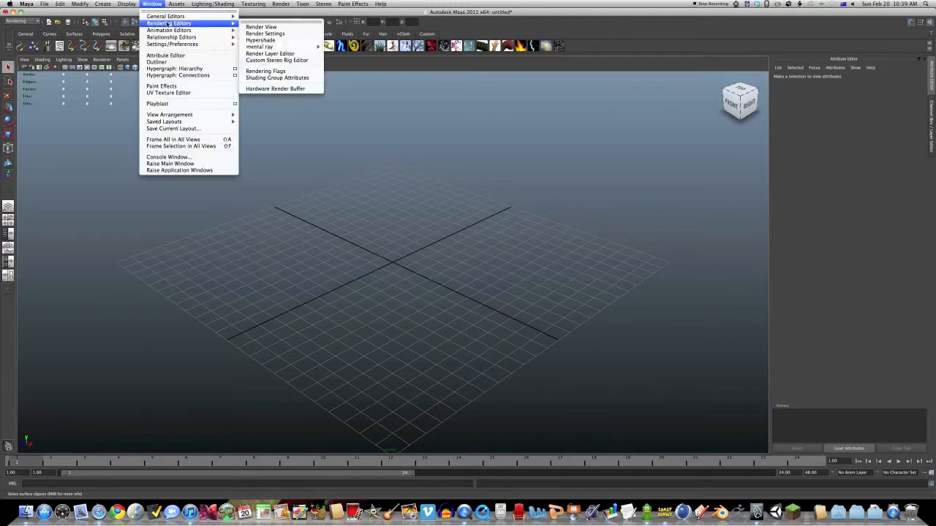
mouse_move(165, 16)
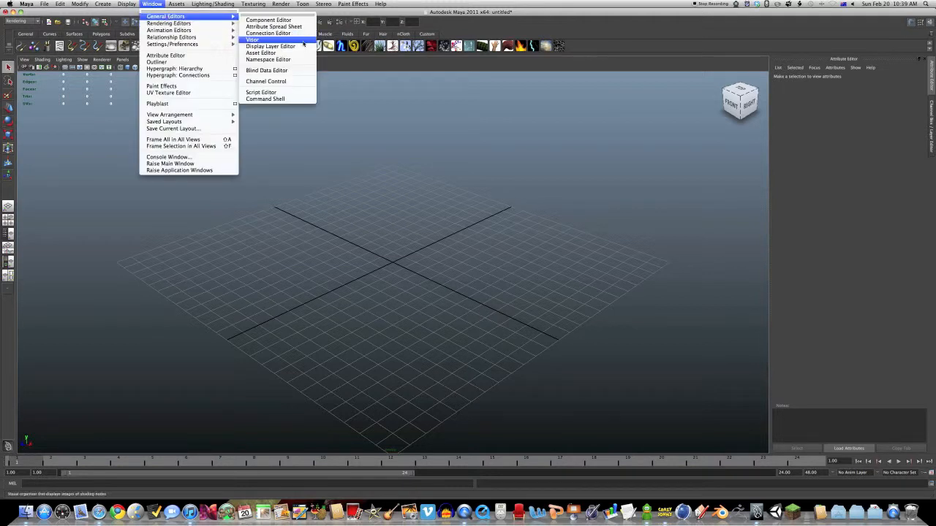
left_click(252, 40)
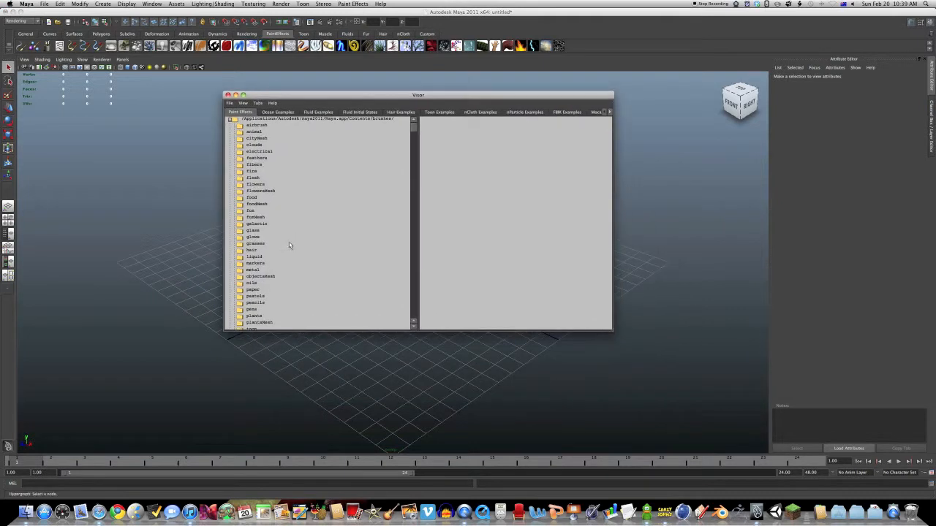
Browse the glows and fun folders, then make neonOrange.mel the current brush
left_click(253, 237)
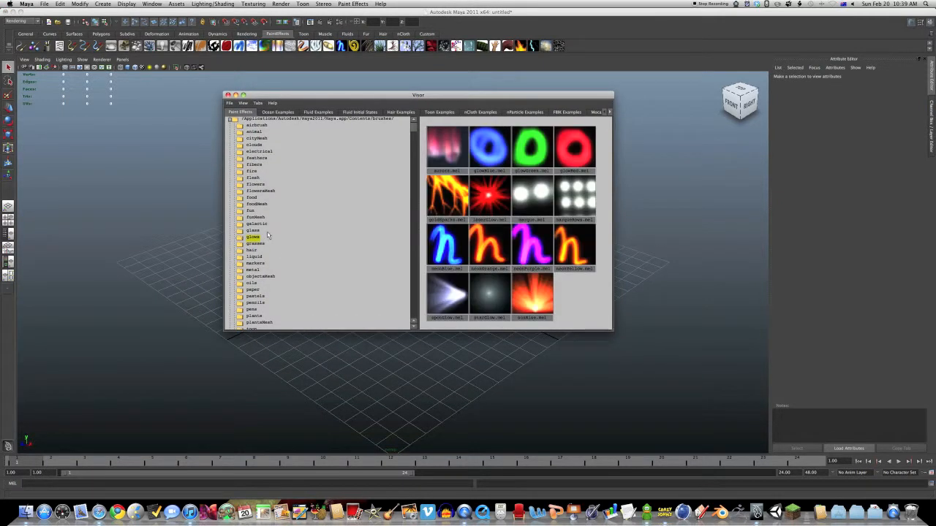
left_click(251, 211)
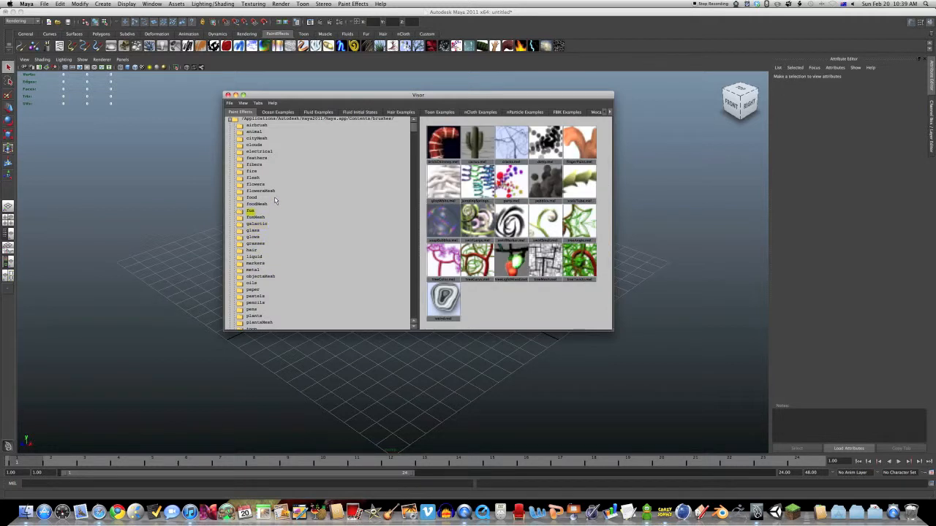
left_click(253, 237)
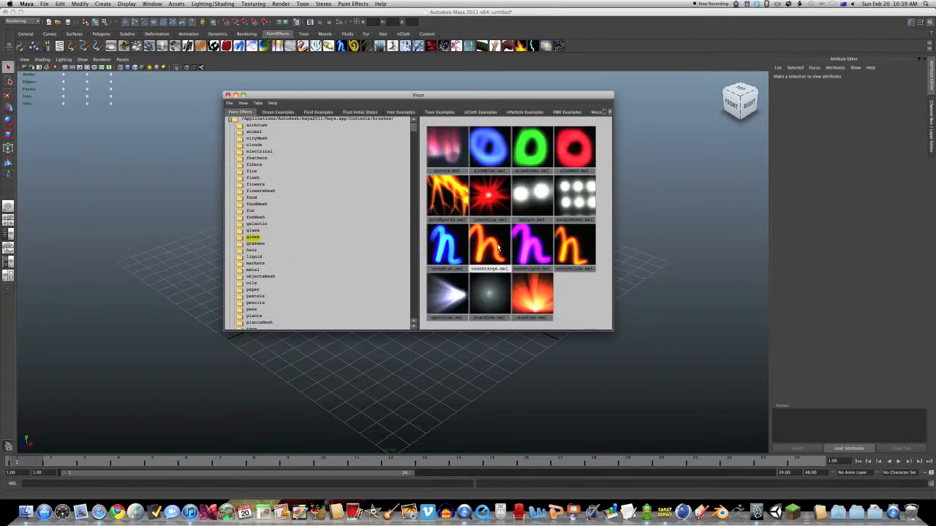
left_click(488, 292)
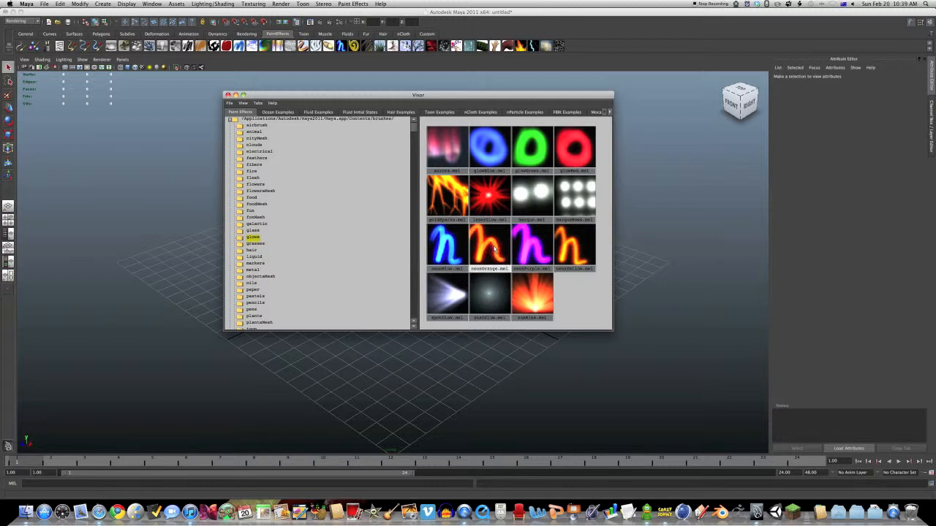
left_click(489, 245)
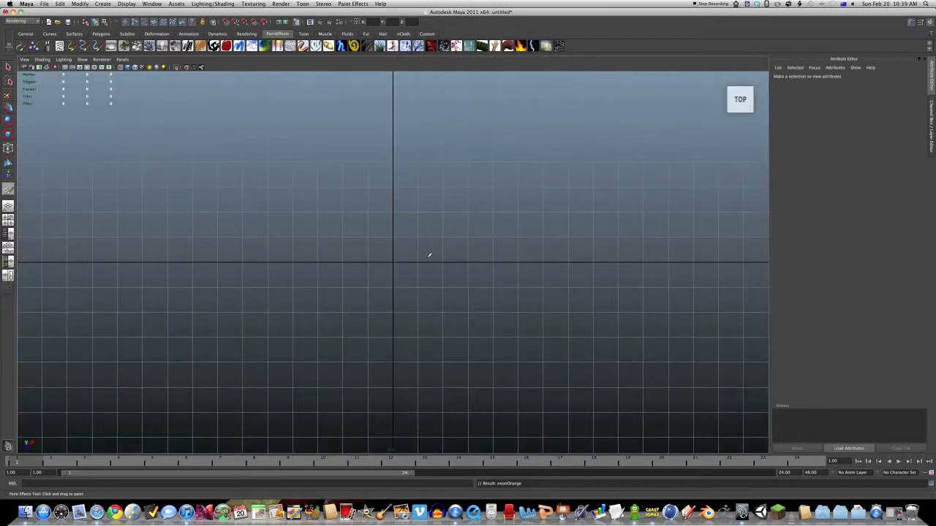
mouse_move(418, 247)
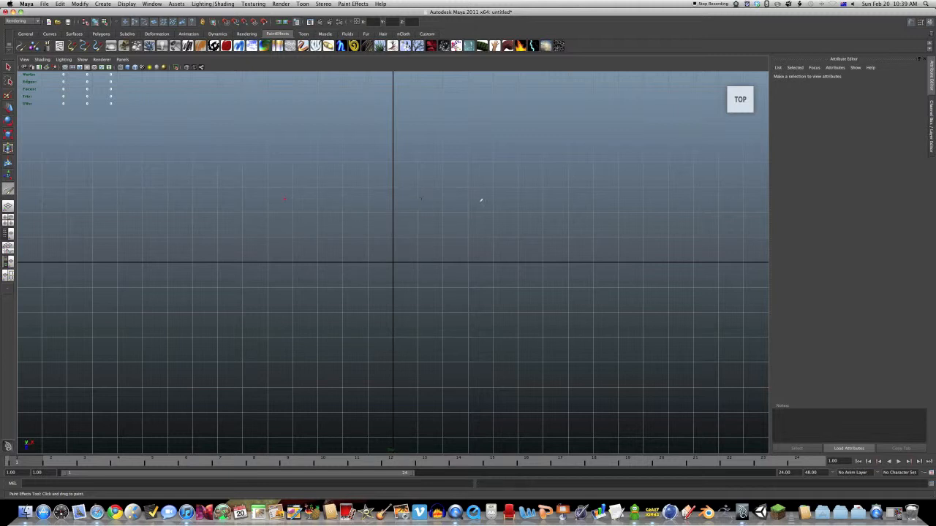
Drag a neonOrange Paint Effects stroke across the grid in the top viewport
left_click_drag(285, 197, 486, 329)
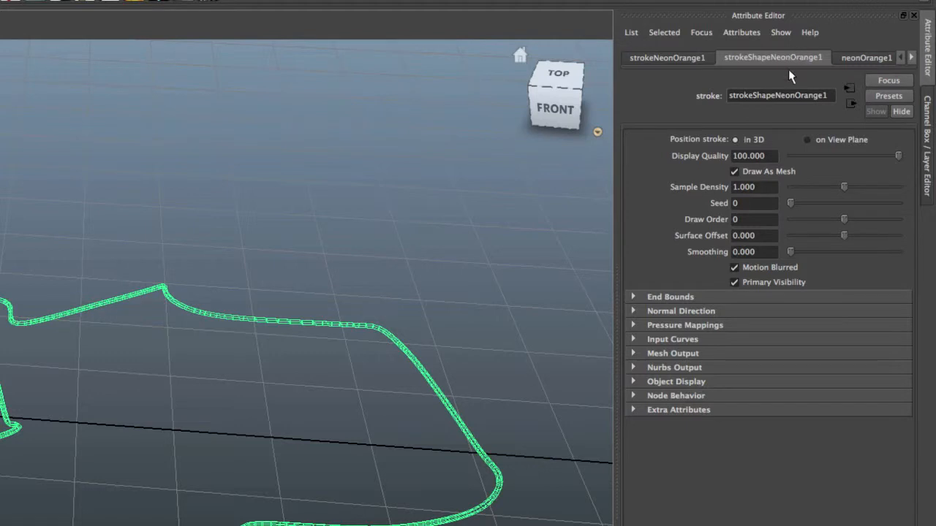
mouse_move(638, 322)
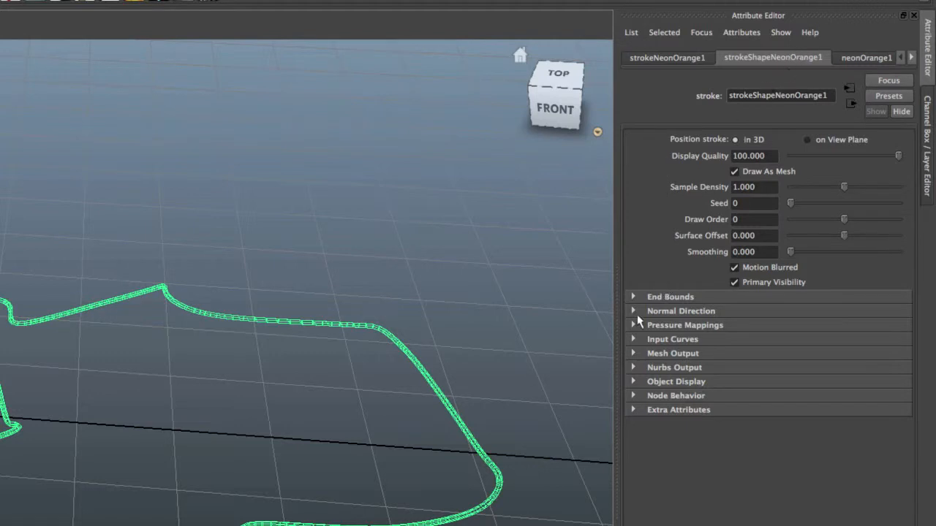
Expand End Bounds on strokeShapeNeonOrange1 and set Max Clip to about 0.275
left_click(669, 296)
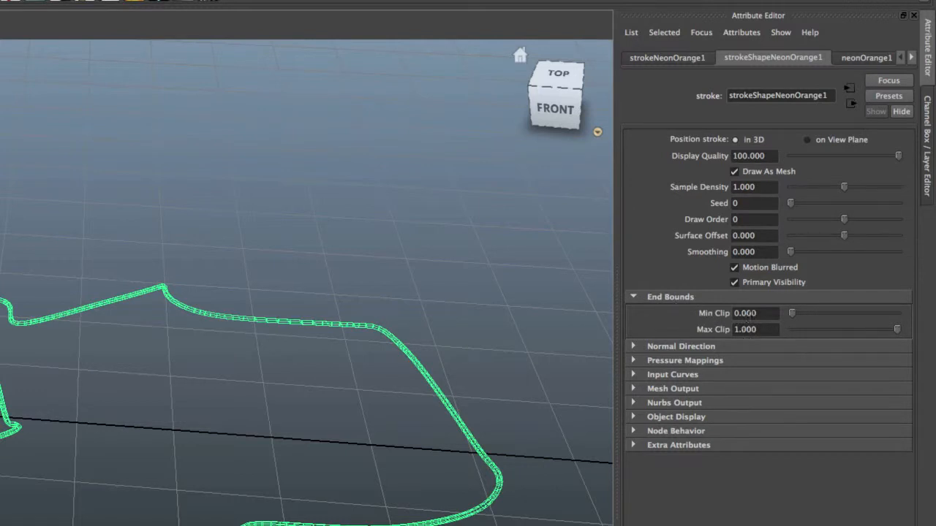
left_click_drag(897, 330, 887, 329)
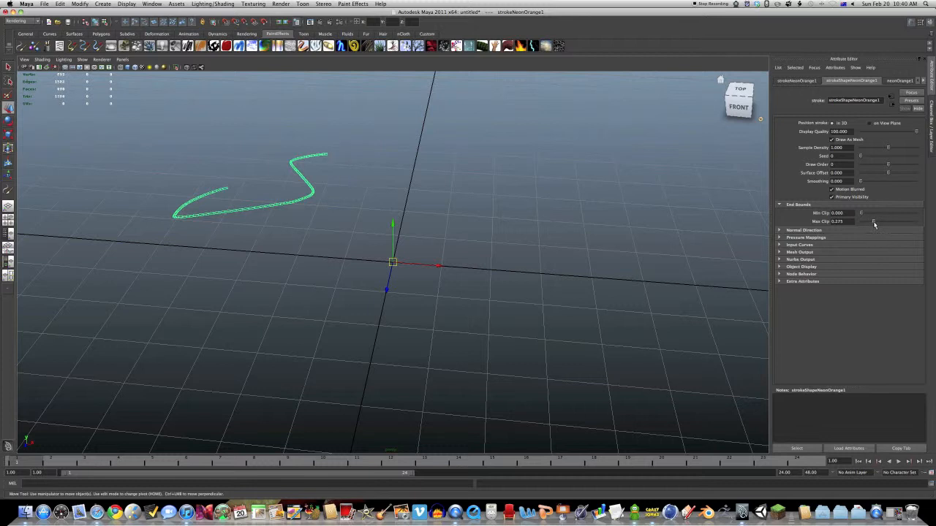
left_click_drag(874, 222, 889, 222)
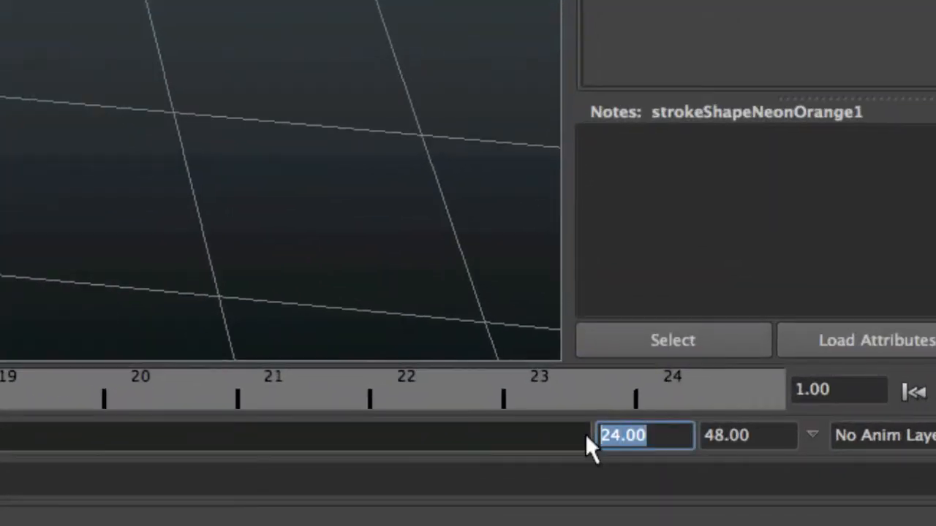
Set the Range Slider end time to frame 100
type("100")
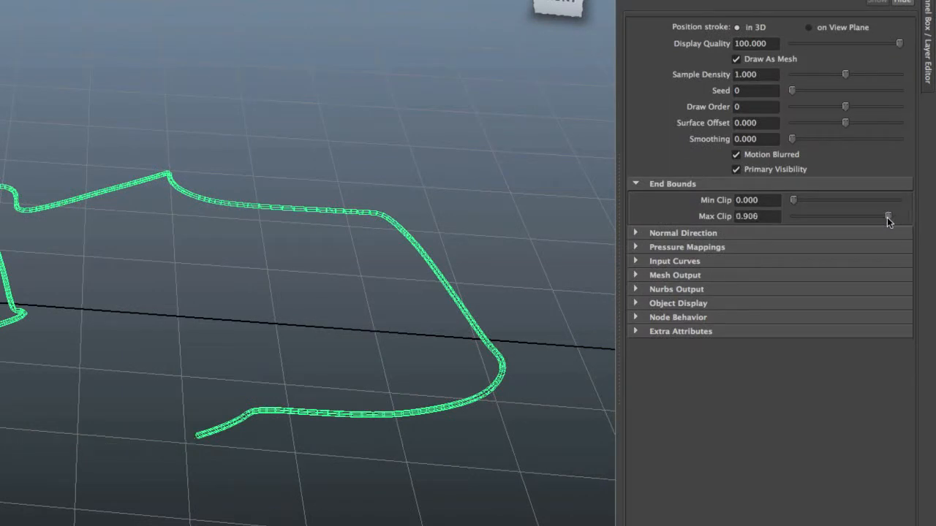
Raise the stroke's Max Clip to 1.000 and set a key on it
left_click_drag(889, 215, 792, 216)
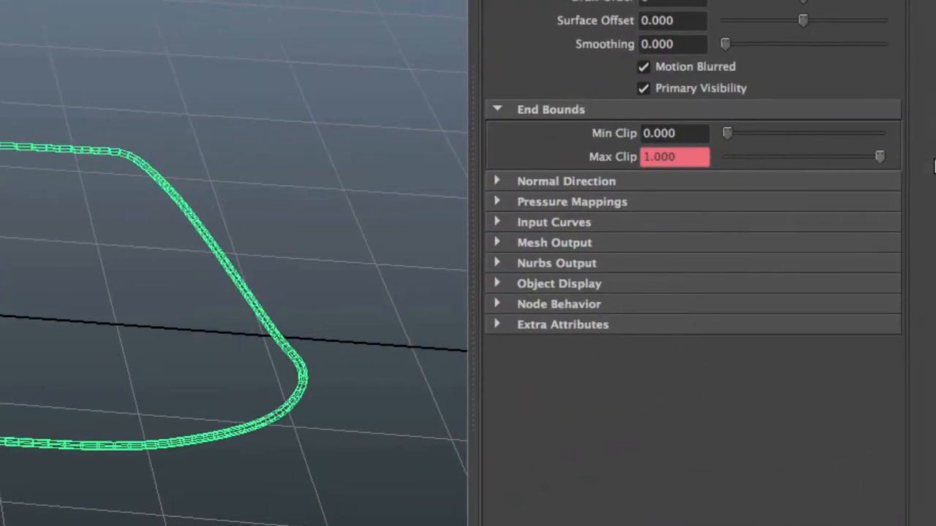
right_click(673, 157)
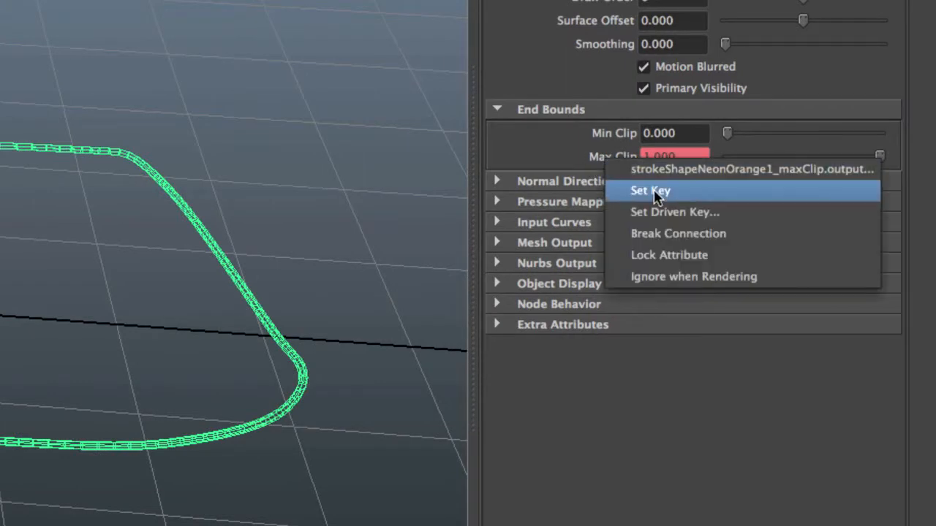
left_click(650, 190)
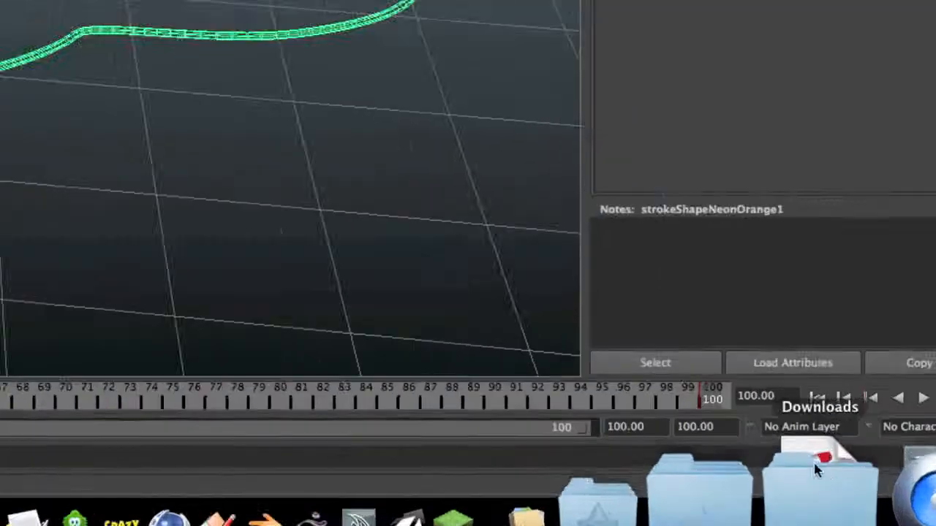